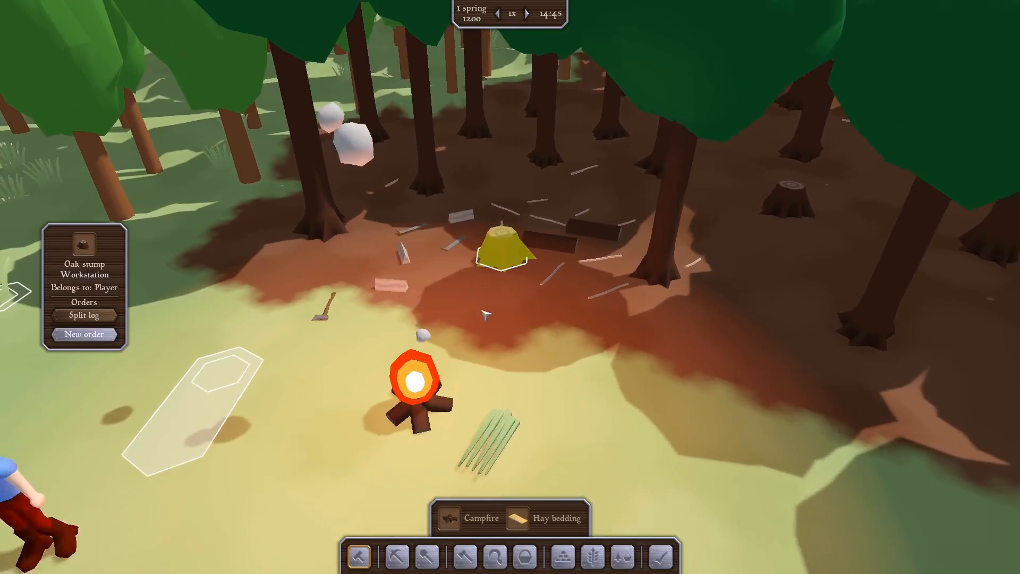
- Switch the Split log order to 'Do until' with a target of 5 Firewood, then check addable orders
click(84, 315)
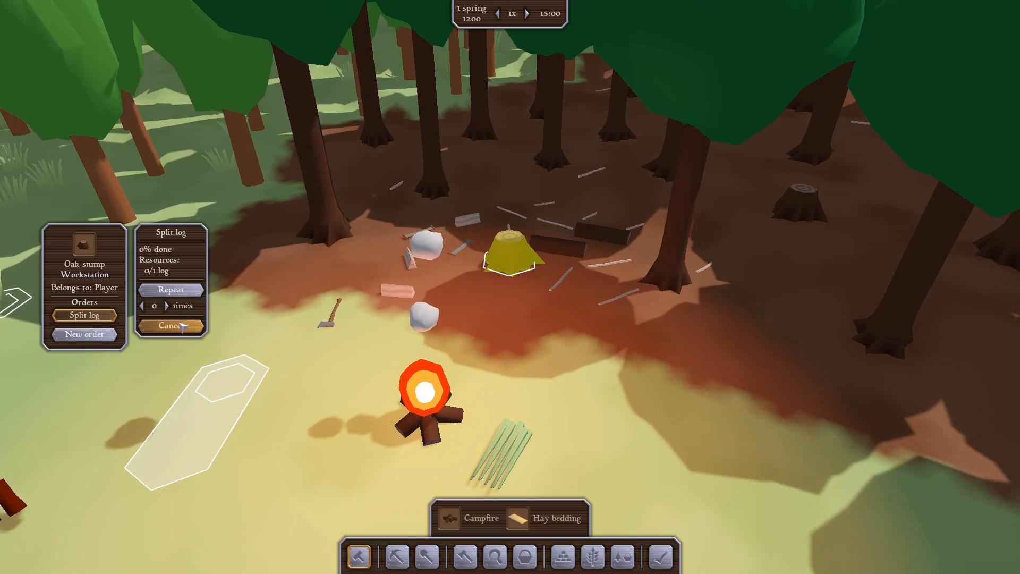
click(171, 290)
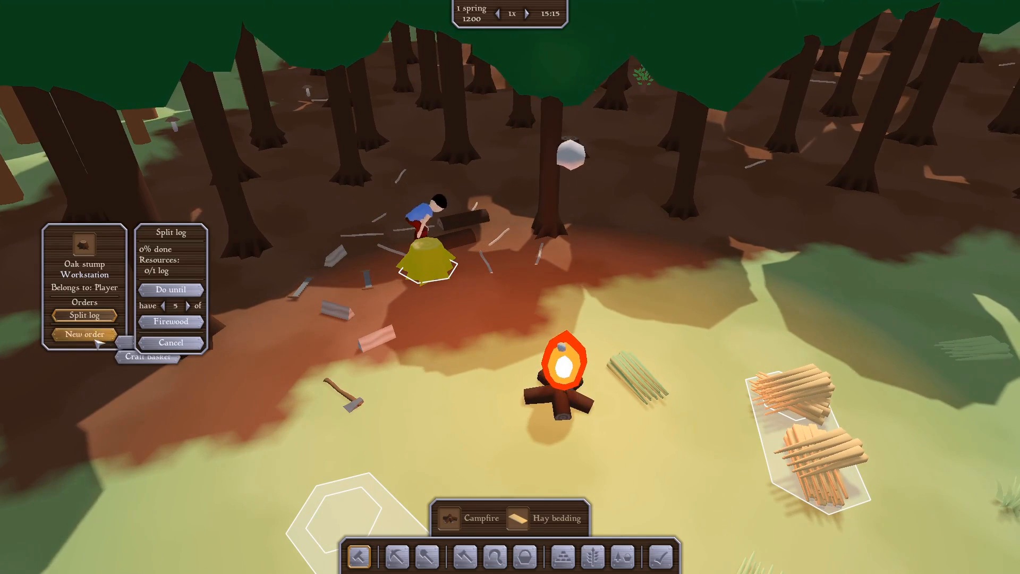
click(153, 357)
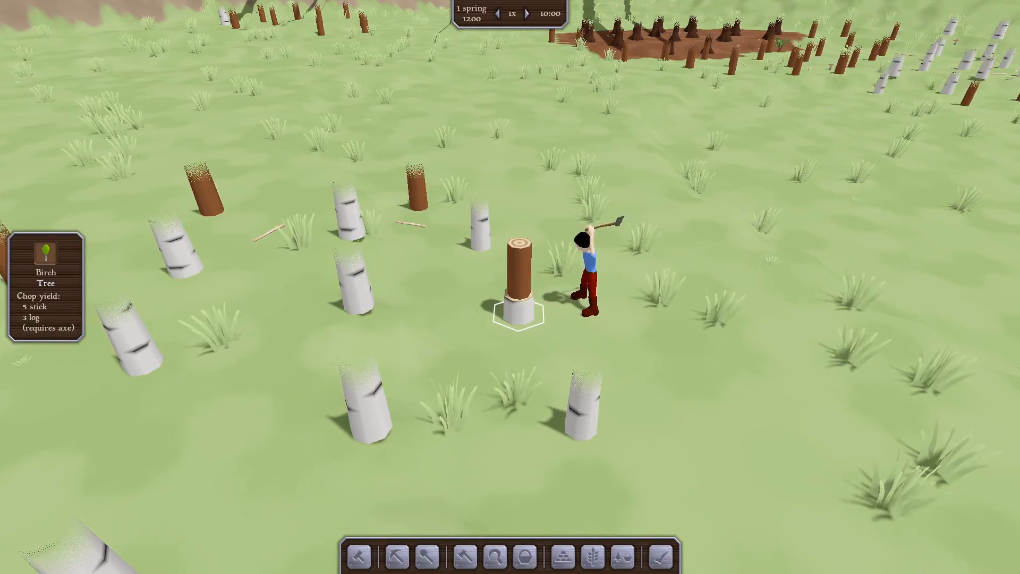
- Inspect the grass tile at the forest edge to see its Grass Surface dig yield
click(519, 280)
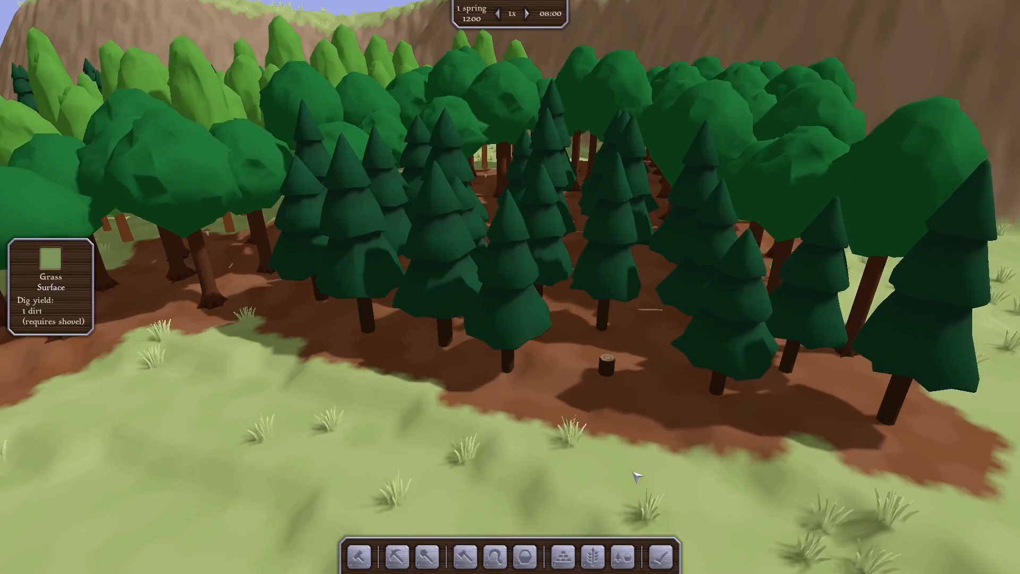
click(531, 14)
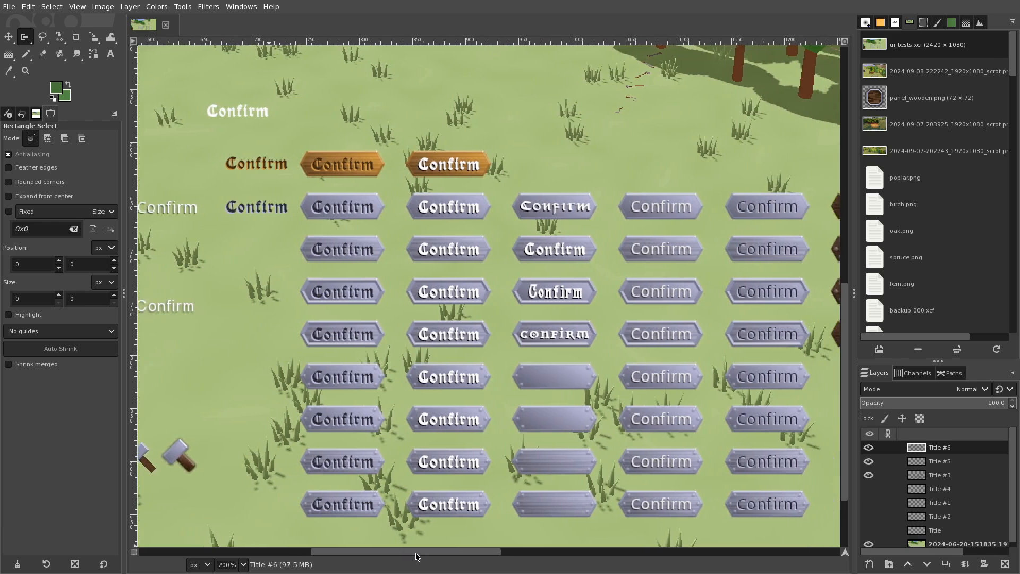
scroll(right, 3)
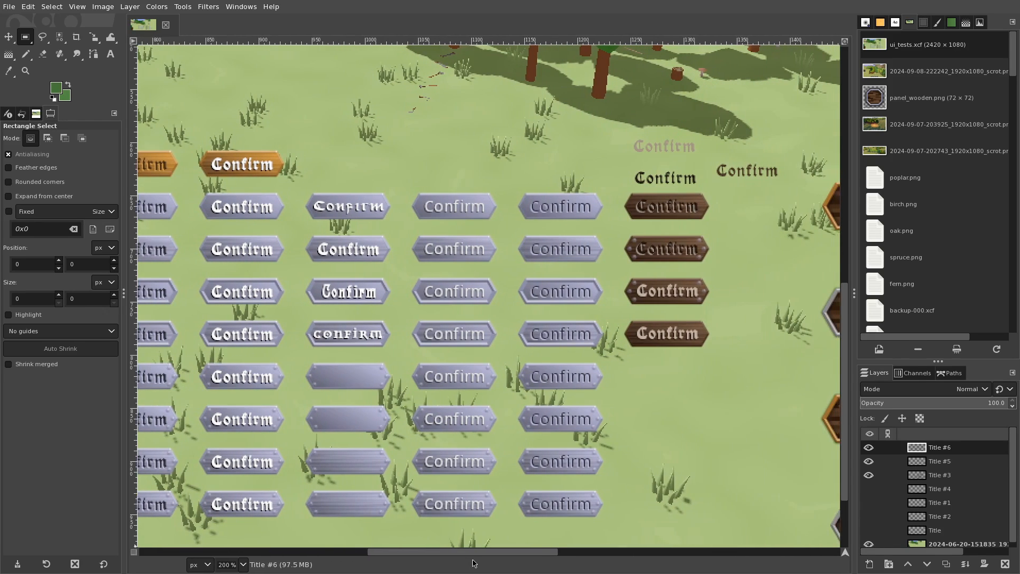
scroll(right, 3)
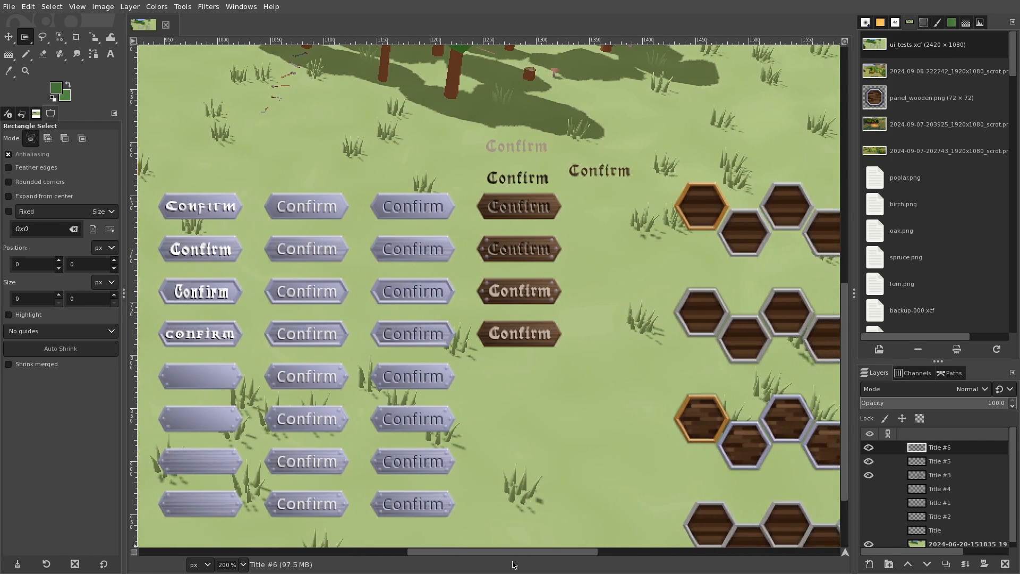
scroll(right, 3)
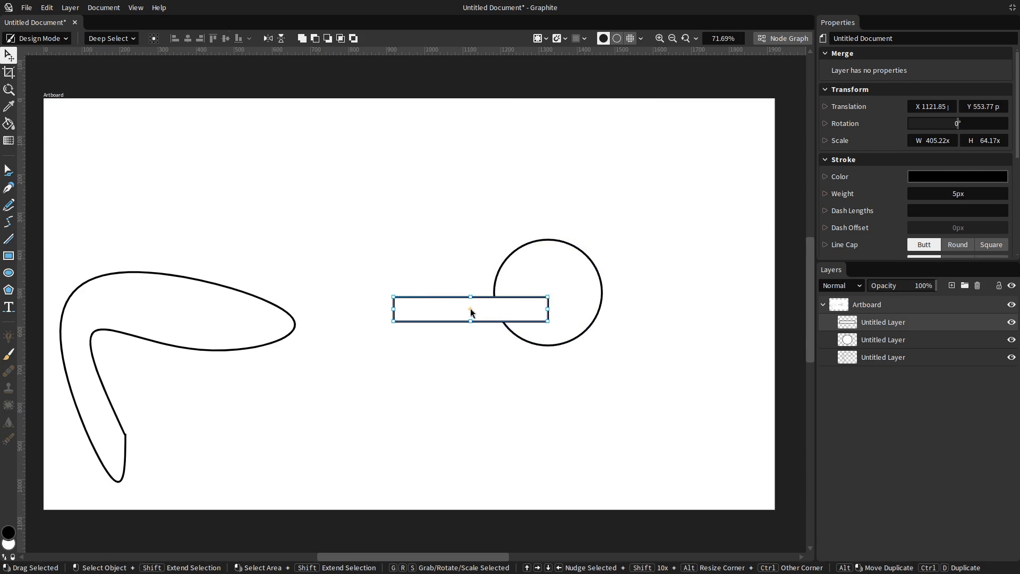
click(9, 290)
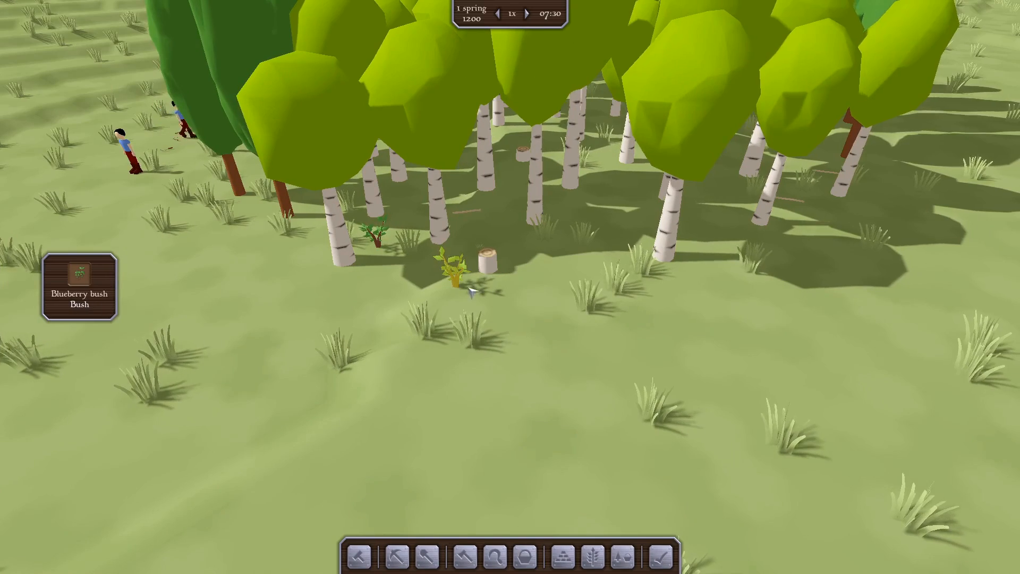
- Inspect the blueberry bush beside the birch grove
click(487, 263)
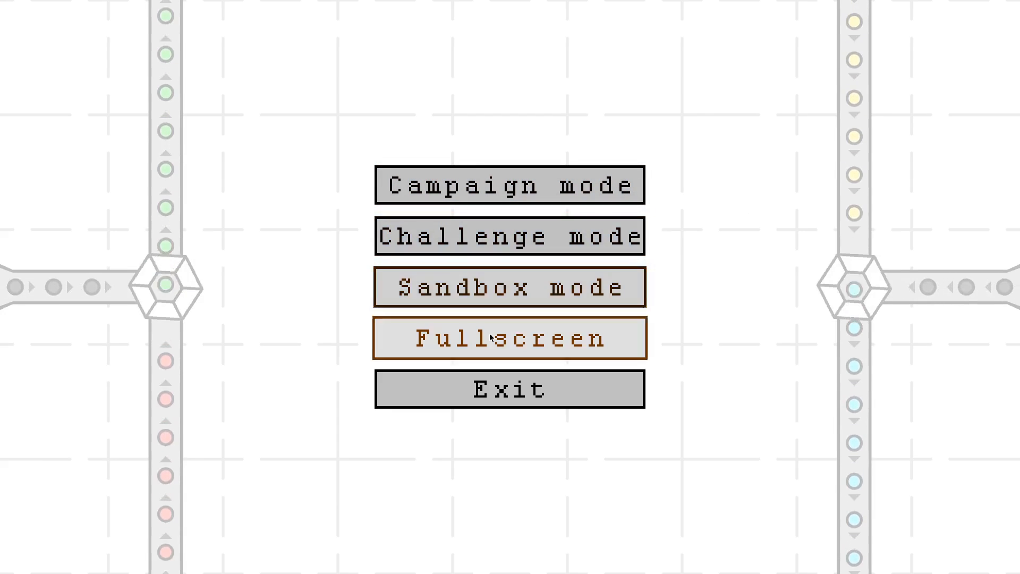
mouse_move(509, 185)
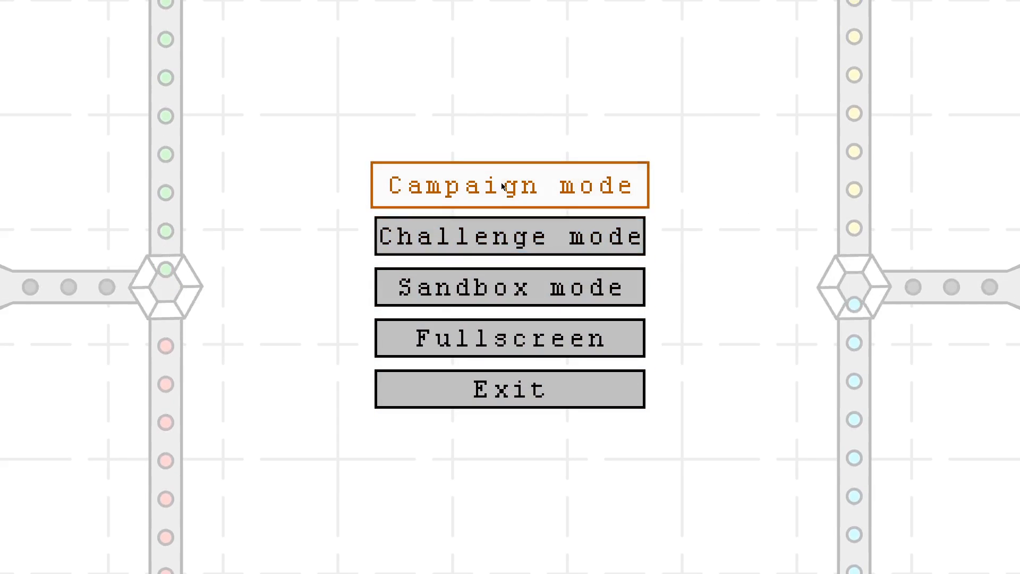
- Start Campaign mode Level 1/10 and pause it with Escape
click(509, 184)
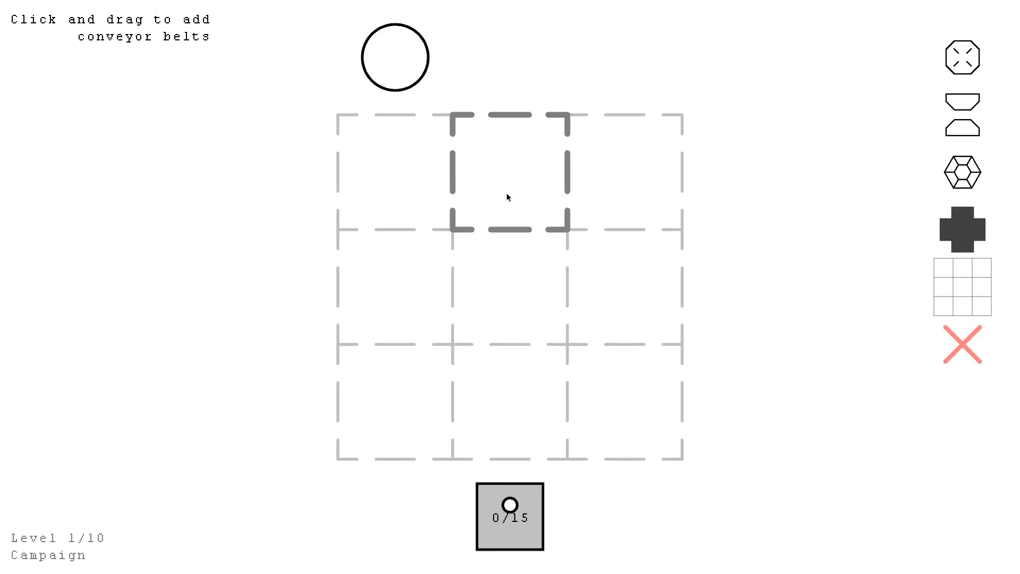
key(Escape)
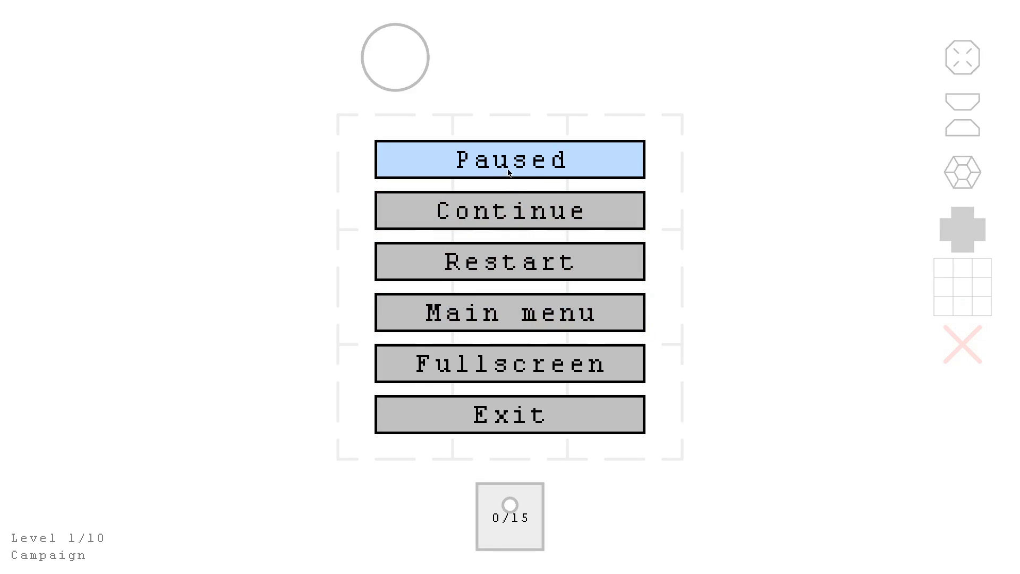
mouse_move(510, 334)
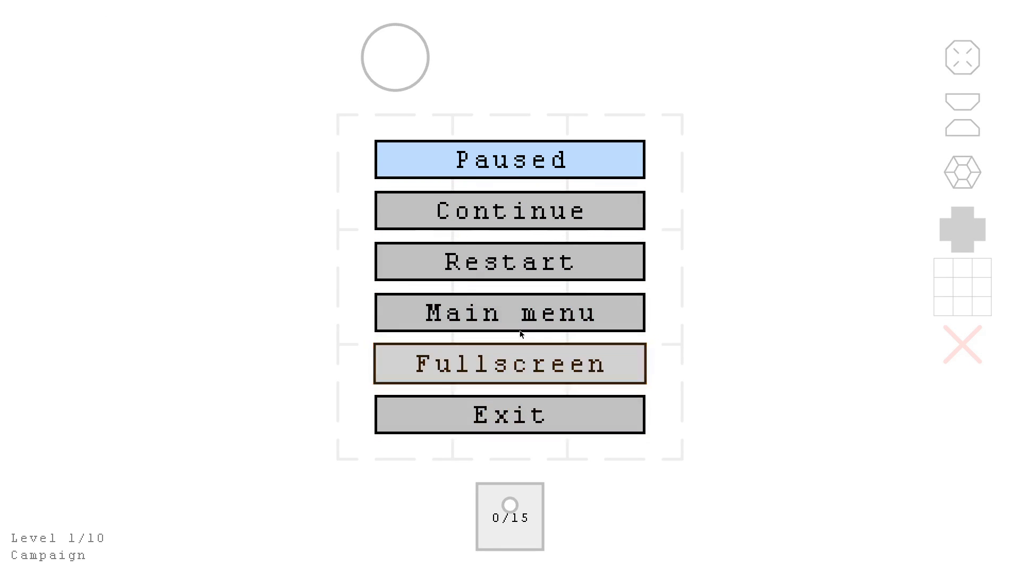
mouse_move(510, 414)
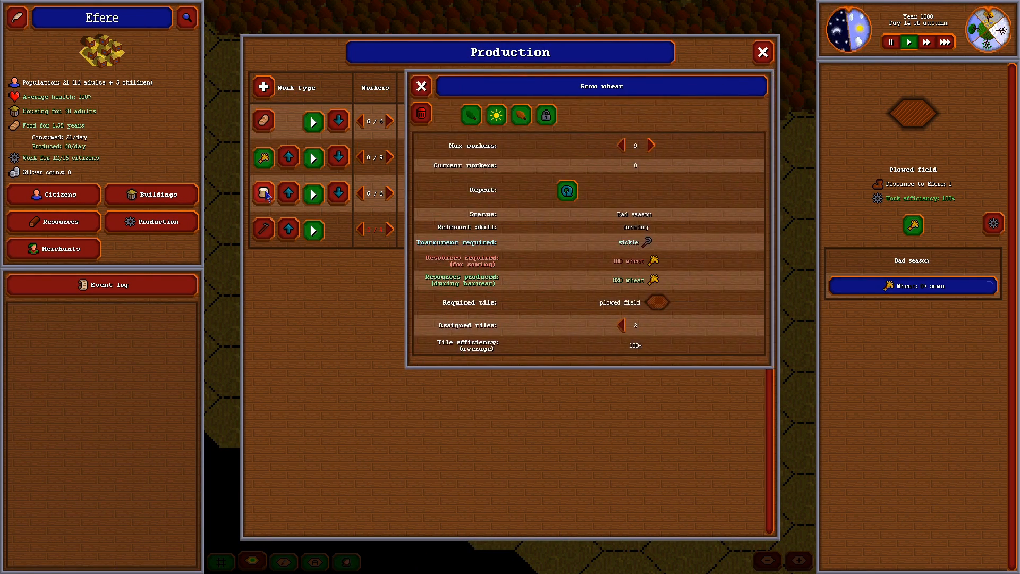
- Close the Grow wheat details and show the village's Merchants list
click(420, 86)
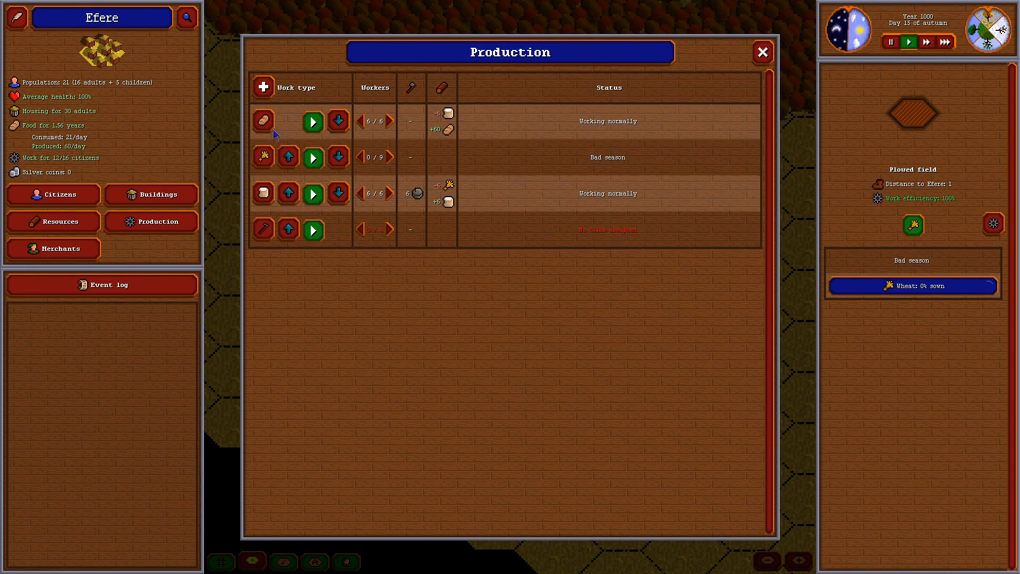
click(59, 248)
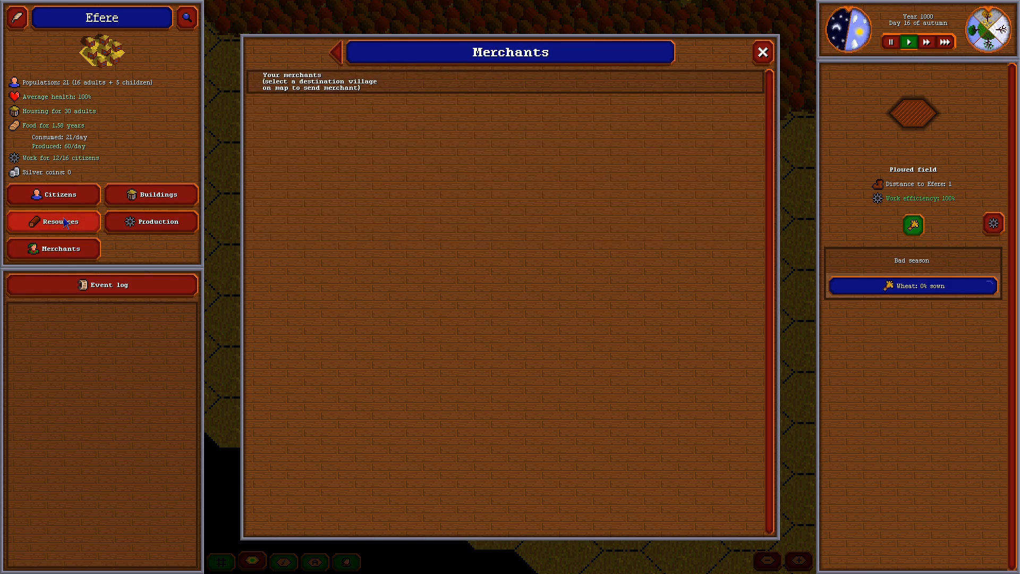
click(53, 193)
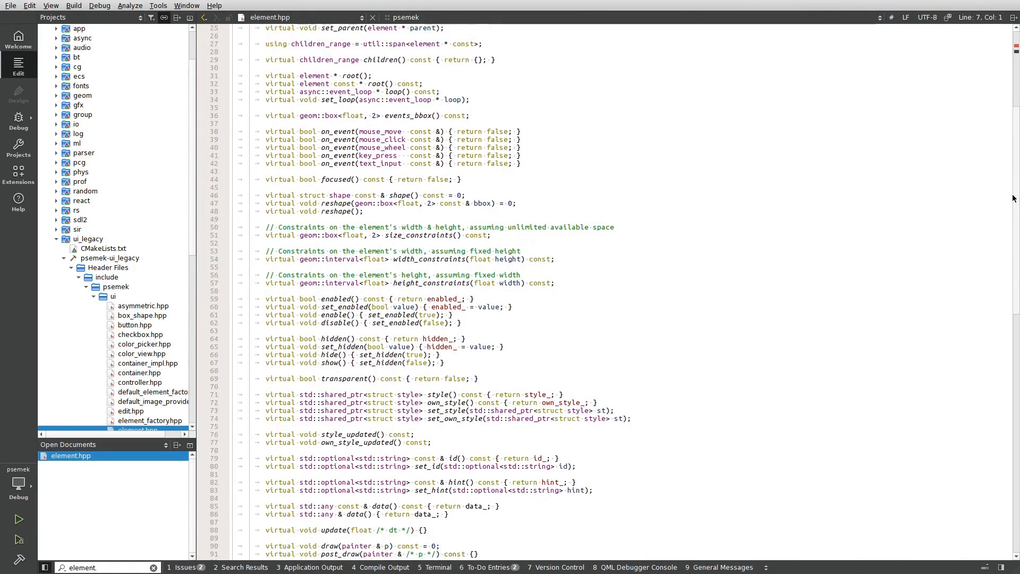
scroll(down, 3)
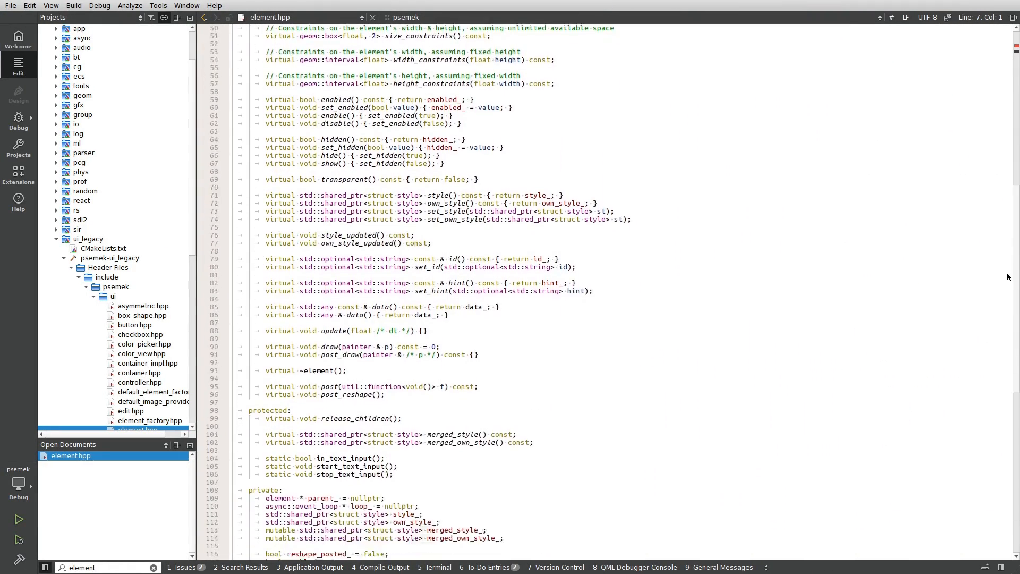
scroll(down, 3)
text(color_p)
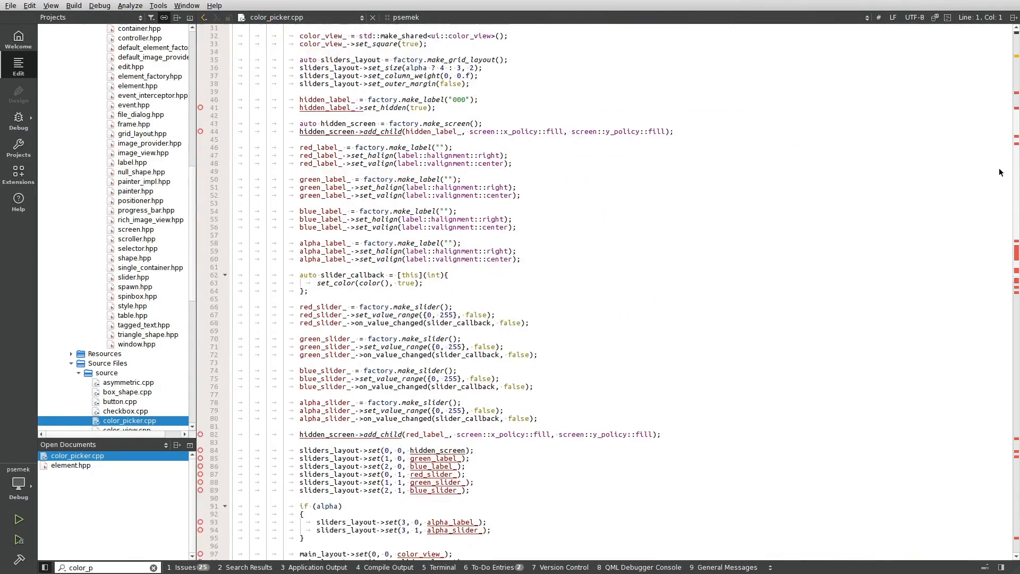
scroll(down, 3)
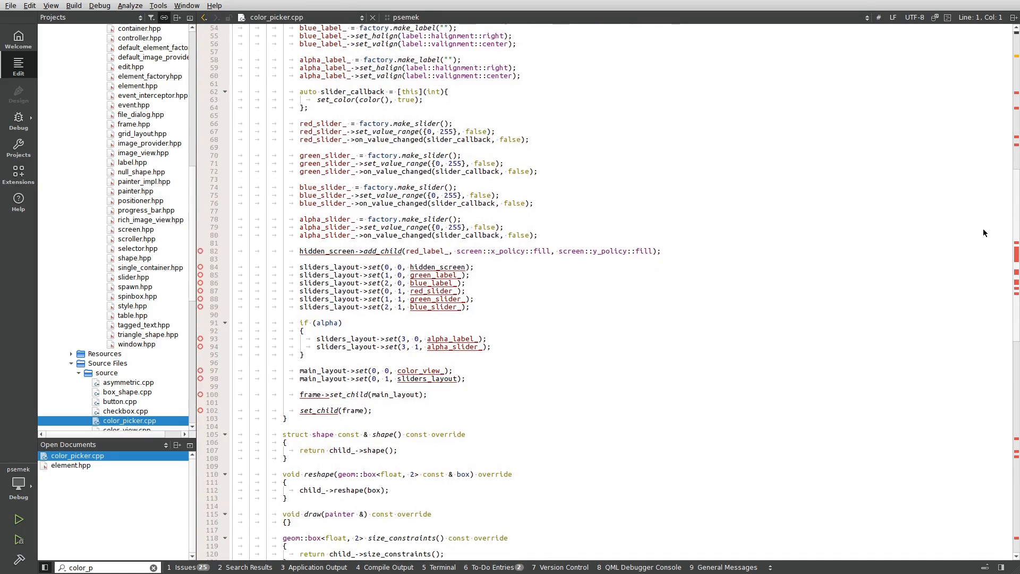
scroll(down, 3)
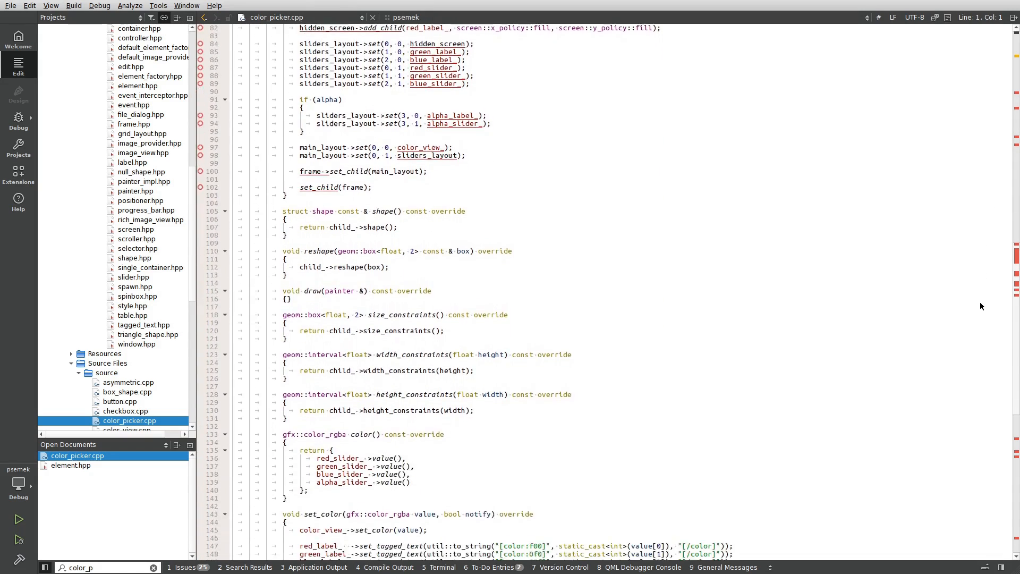
scroll(down, 3)
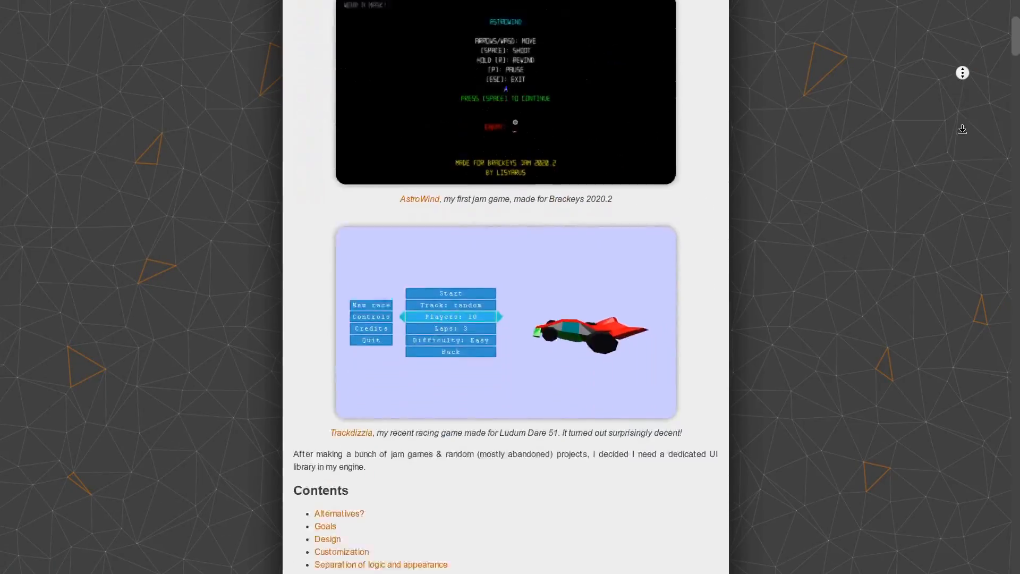
scroll(down, 3)
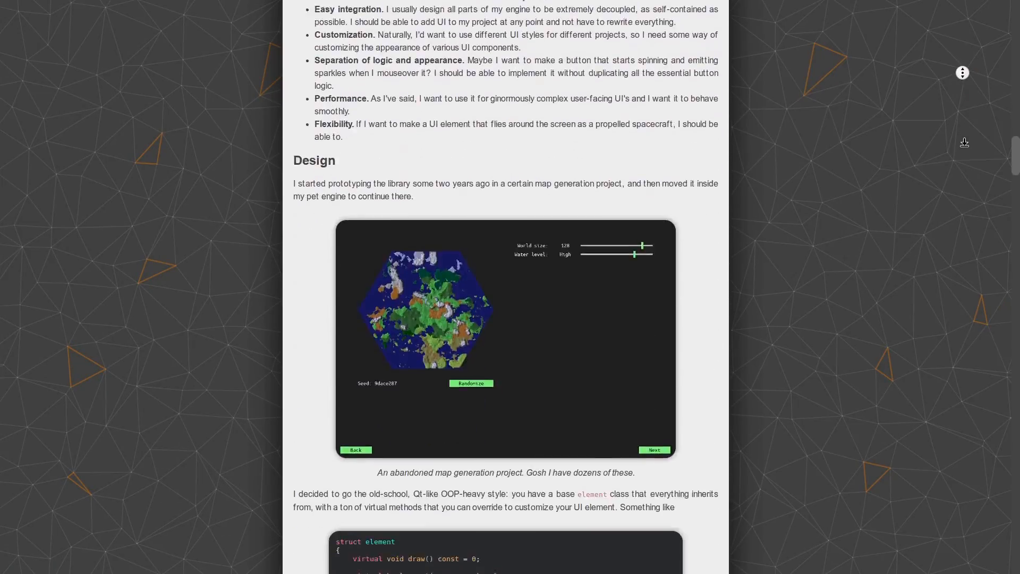
scroll(down, 3)
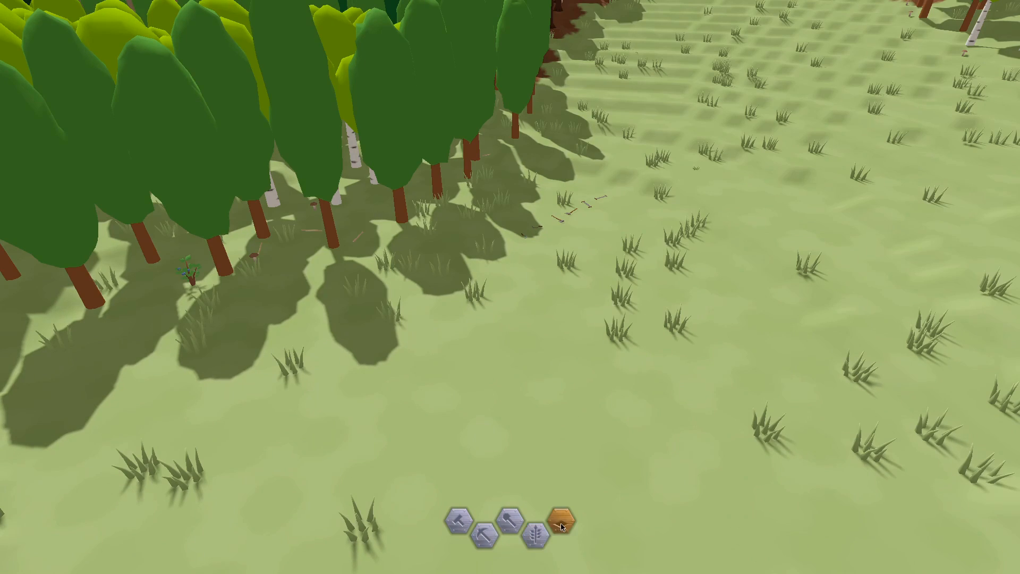
- Select the orange hex tool to bring up the new bottom tools panel
click(485, 523)
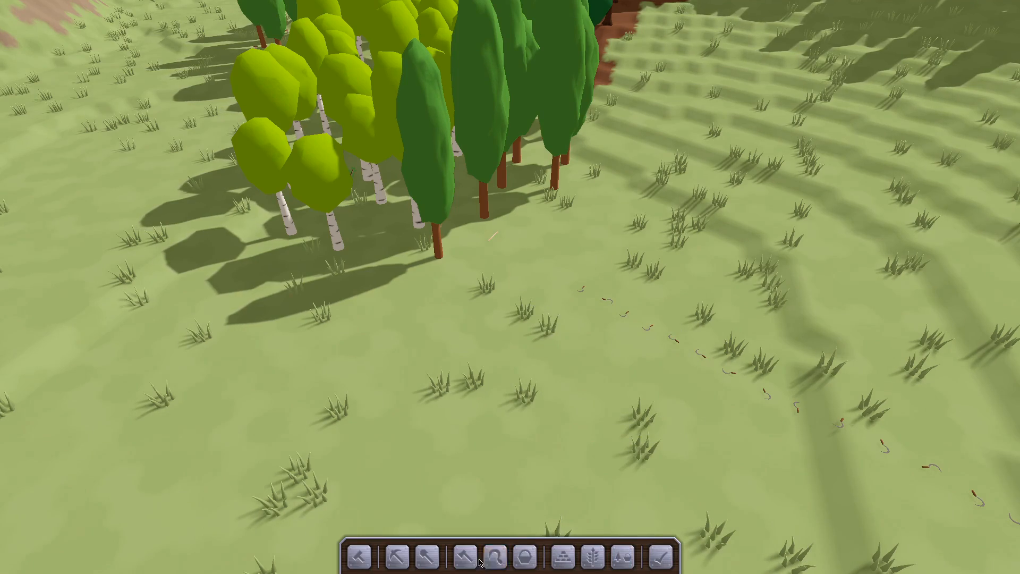
click(480, 556)
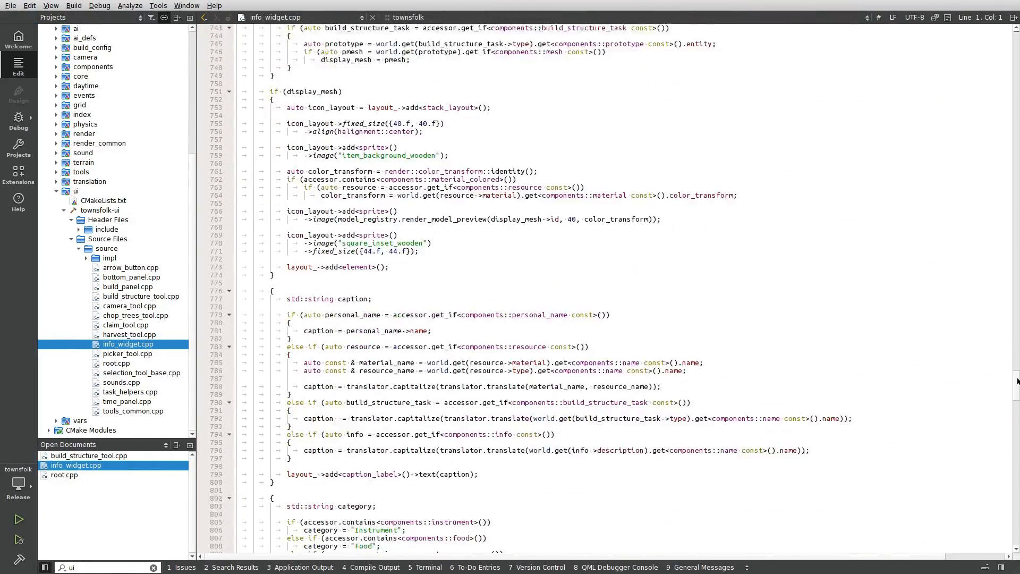
scroll(down, 3)
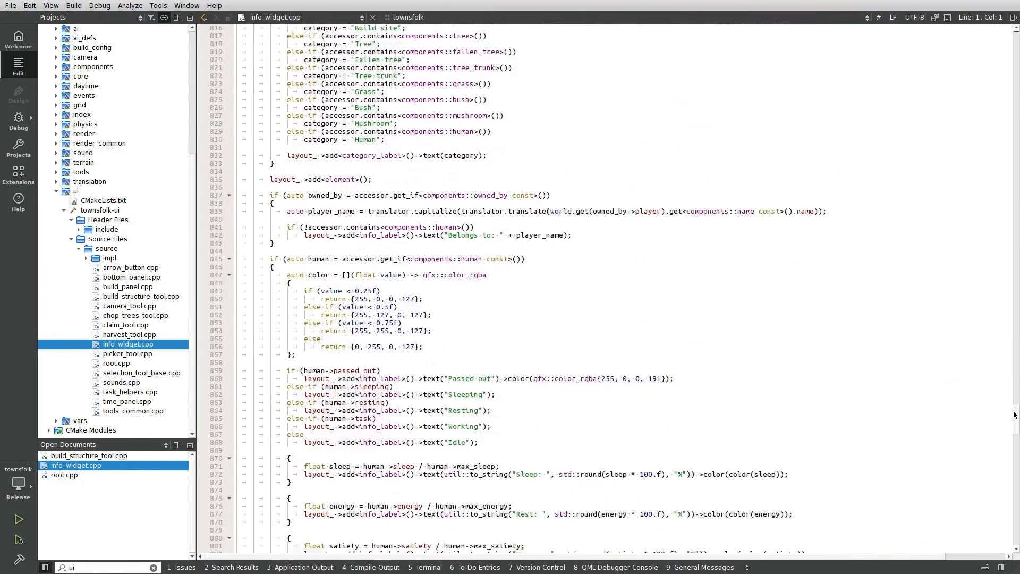
scroll(down, 3)
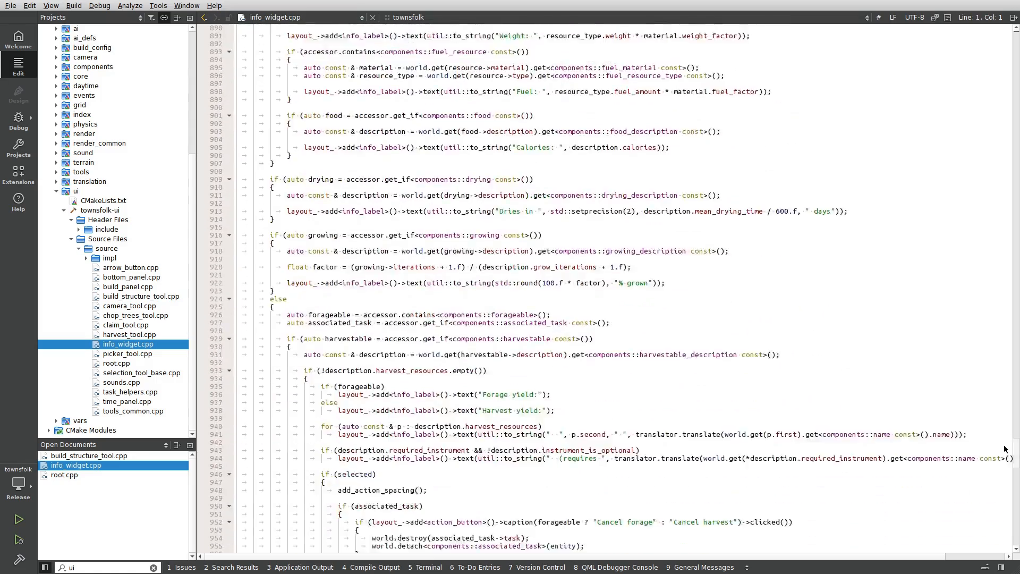
scroll(down, 3)
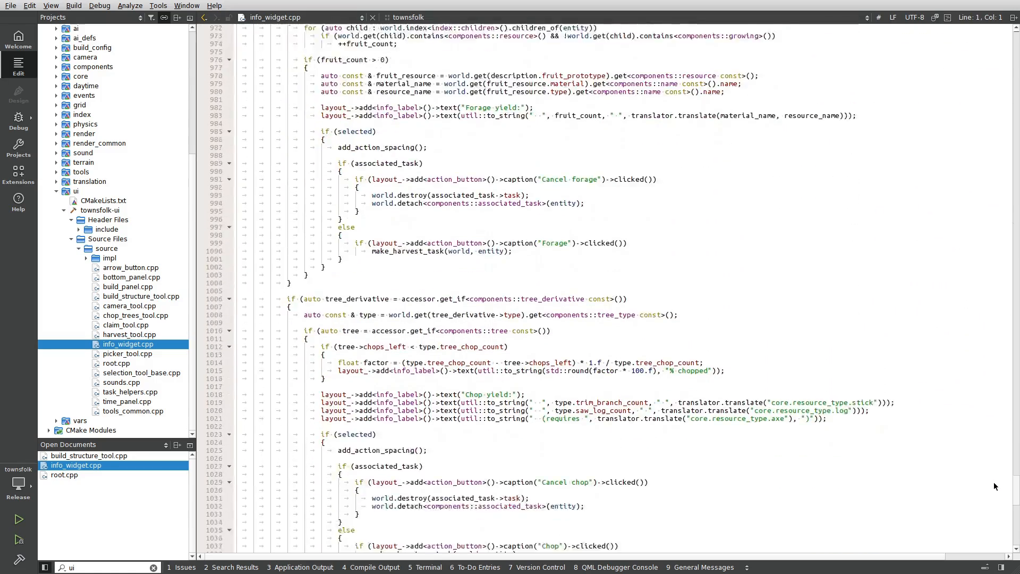
scroll(down, 3)
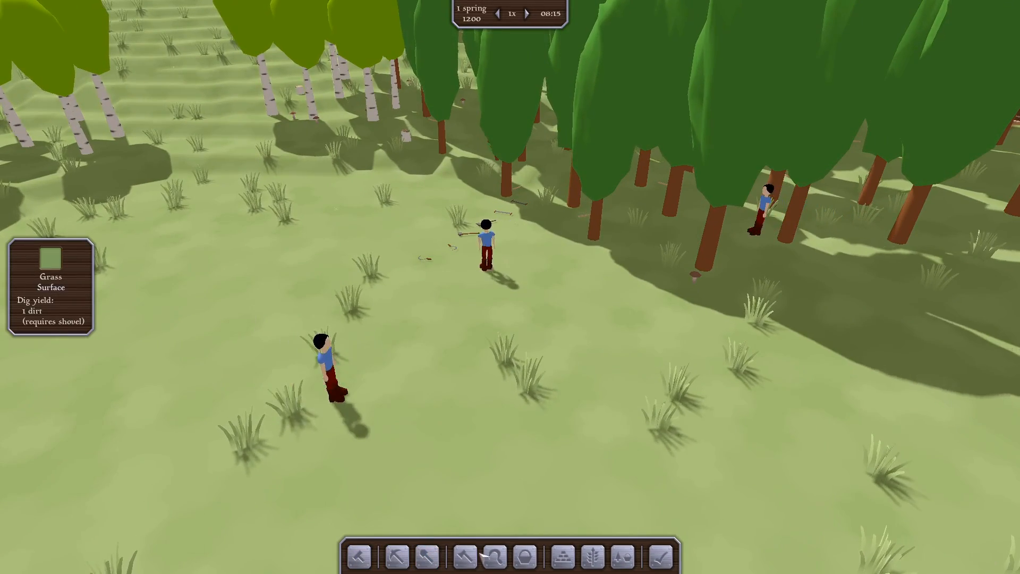
- Use the harvest tool to designate the stumps and grass tufts as villager work
click(496, 557)
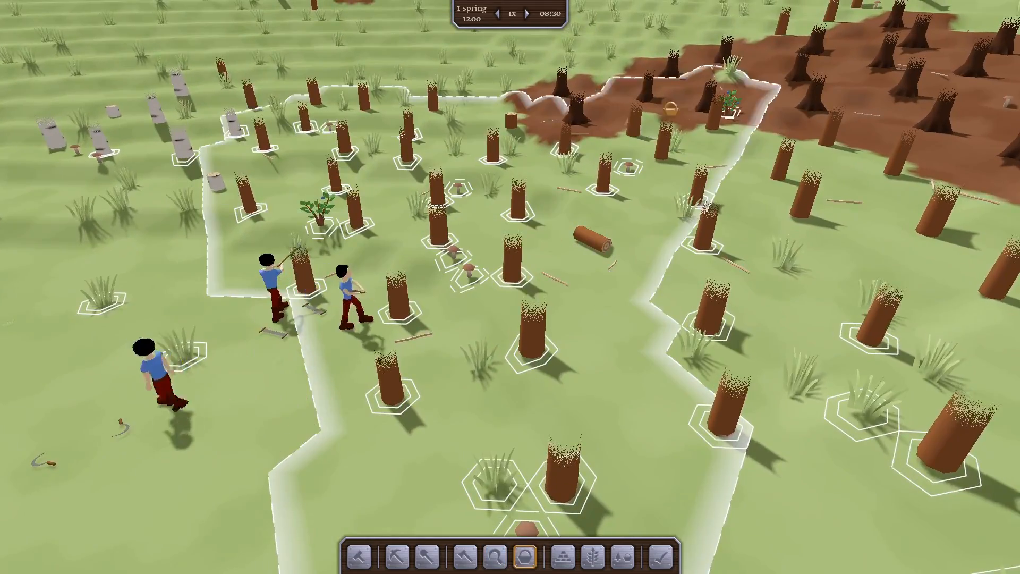
scroll(down, 3)
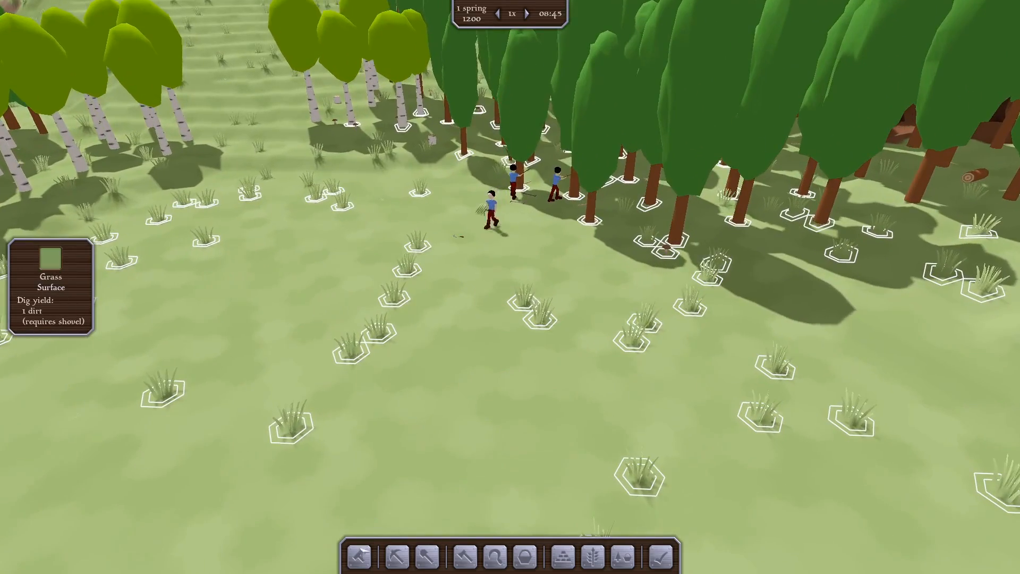
click(359, 557)
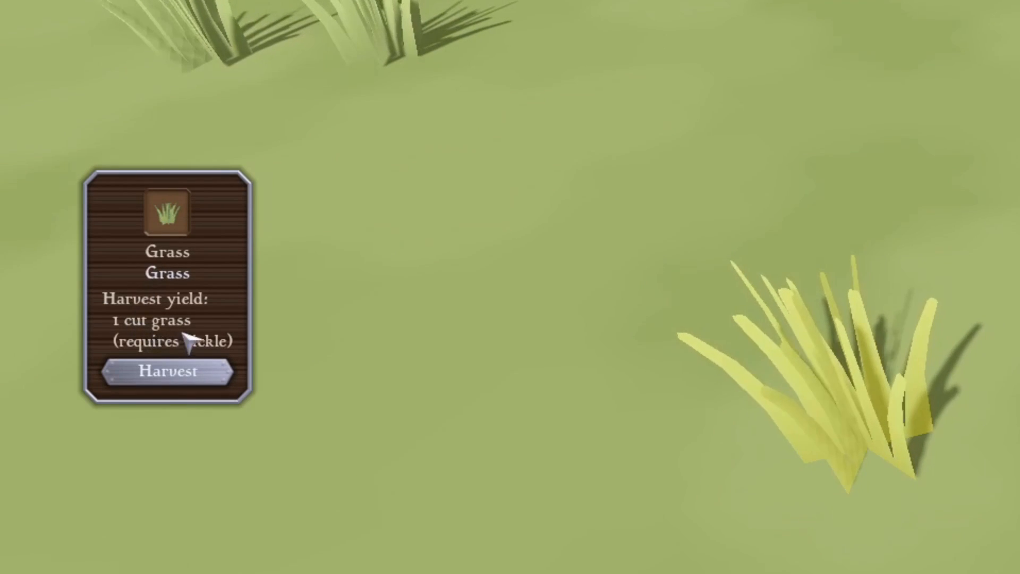
- Claim the poplar stump workstation and add a Split log order to it
click(164, 372)
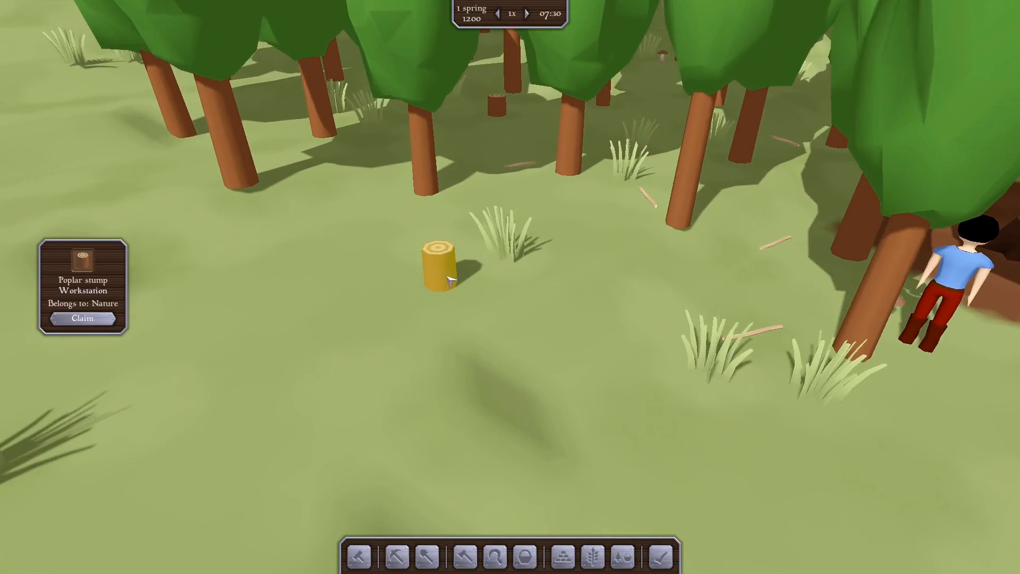
click(83, 318)
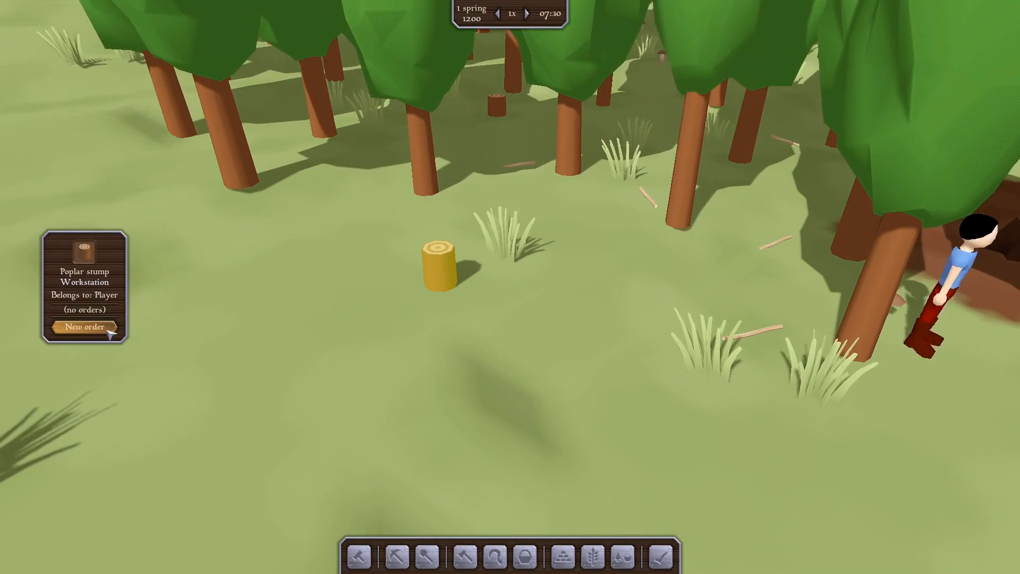
click(84, 327)
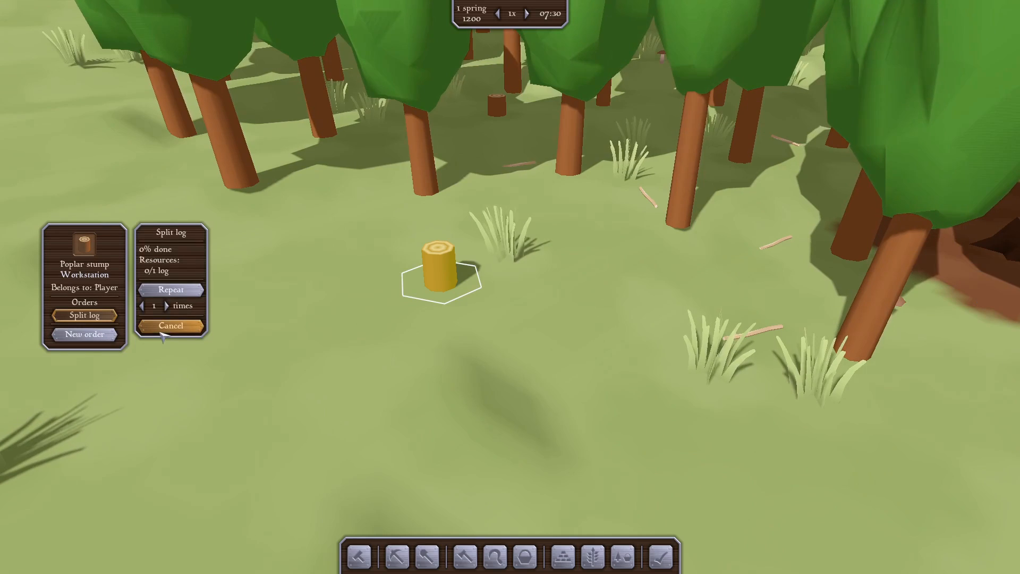
- Set the order to 'Do until' 2 Firewood are stocked and speed up game time
click(171, 290)
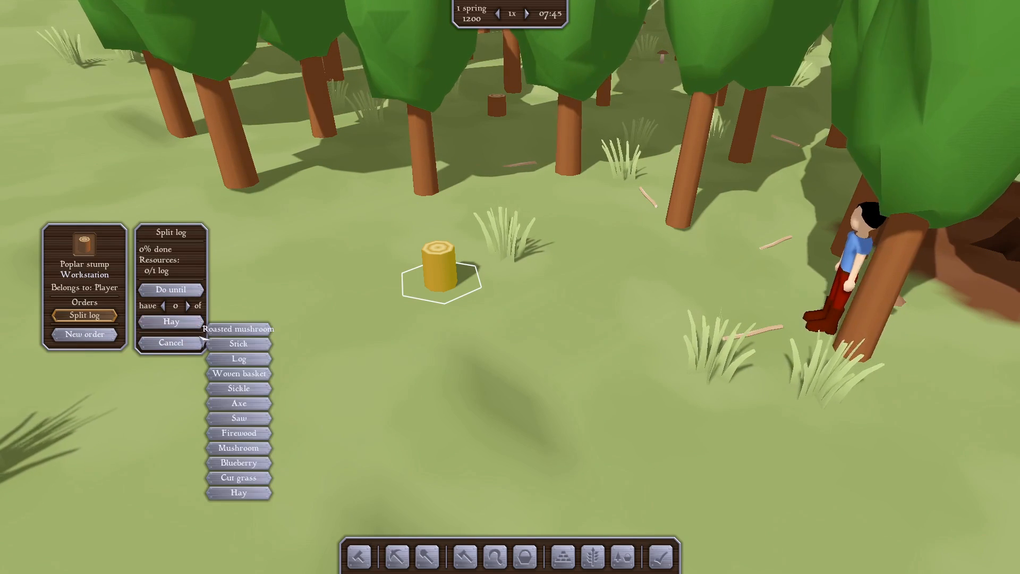
click(238, 433)
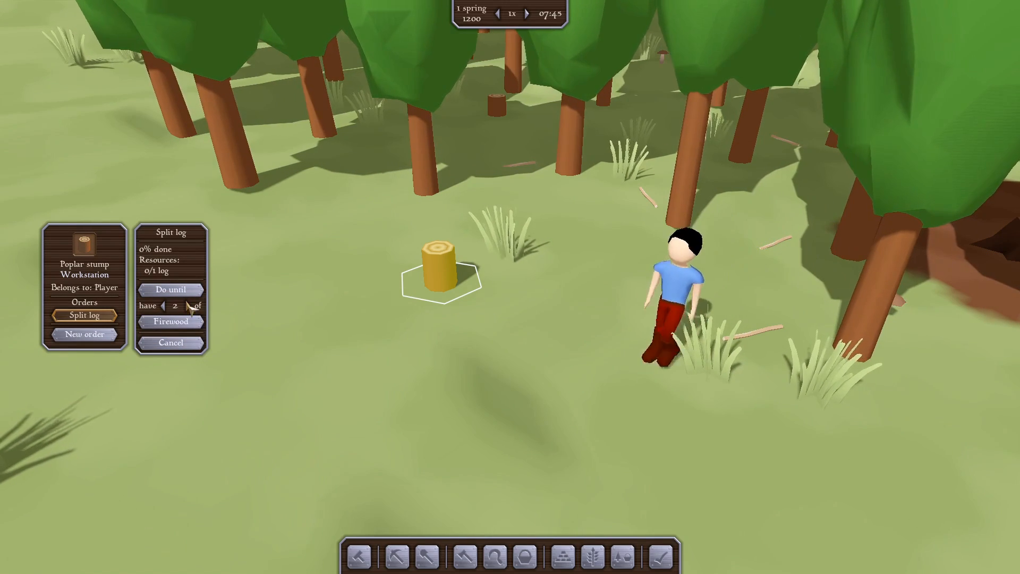
click(188, 306)
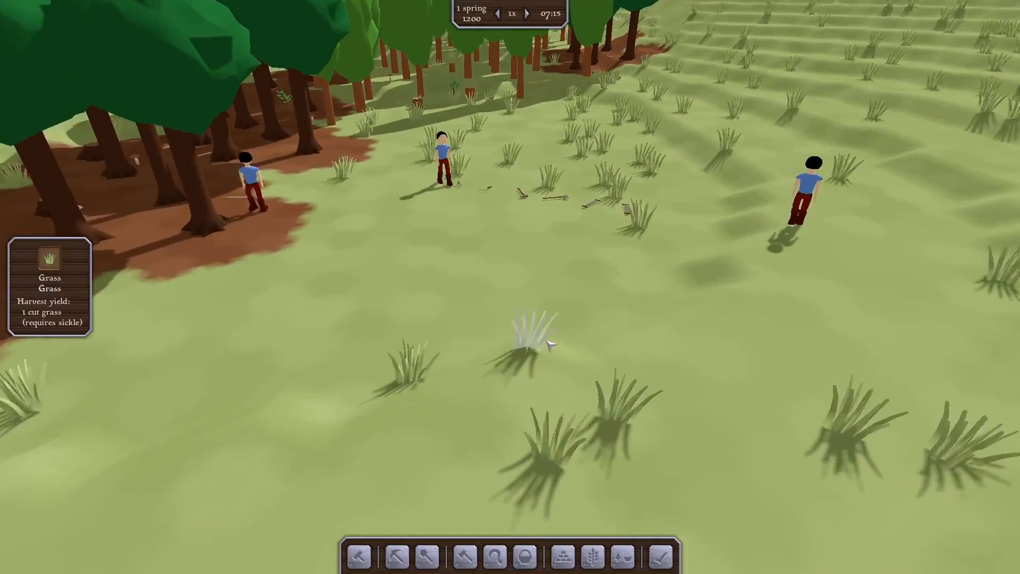
click(539, 15)
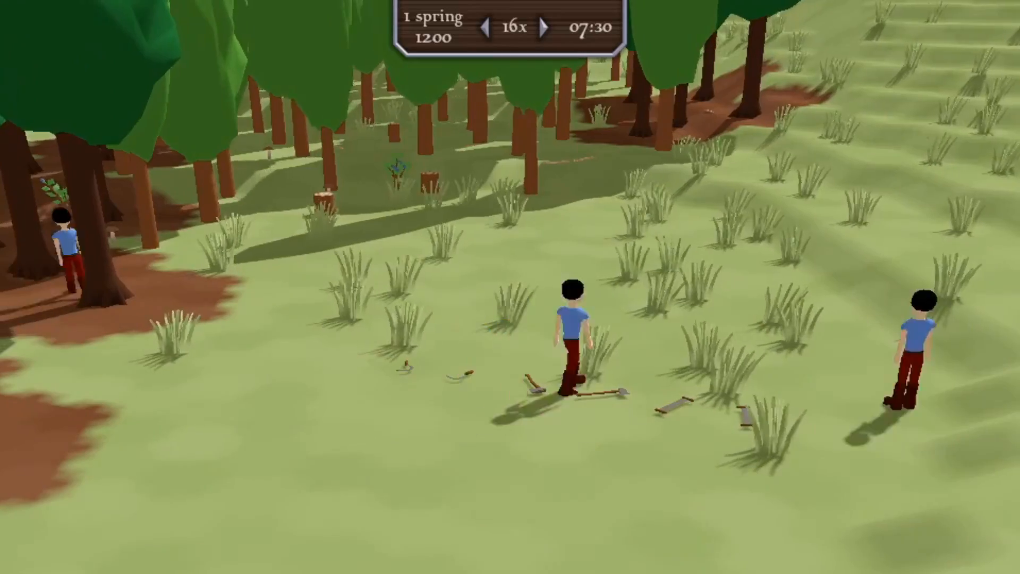